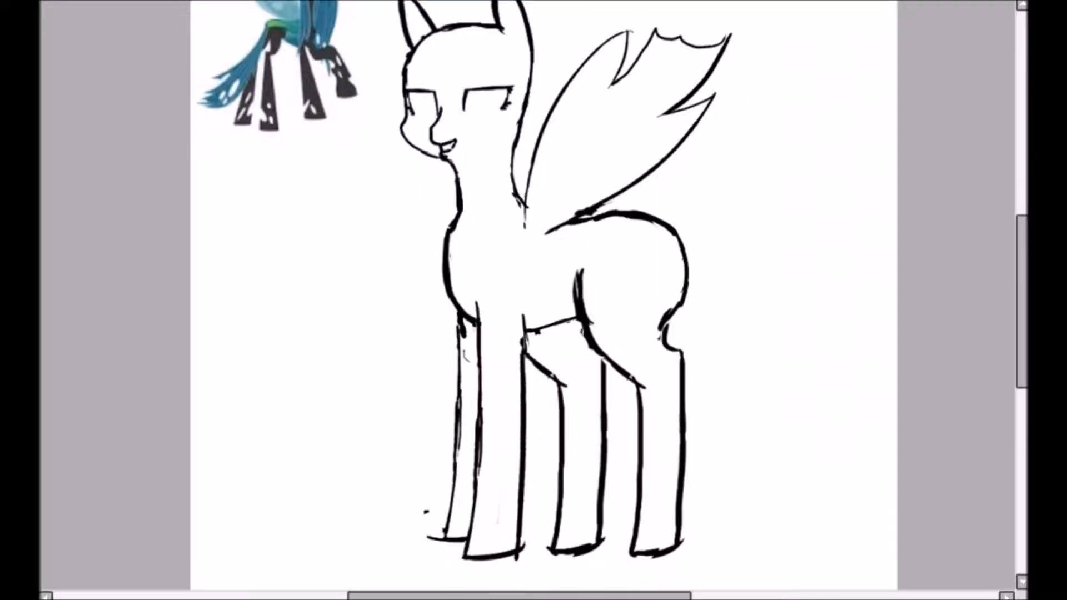
{"action": "scroll", "scroll_direction": "down", "scroll_amount": 3}
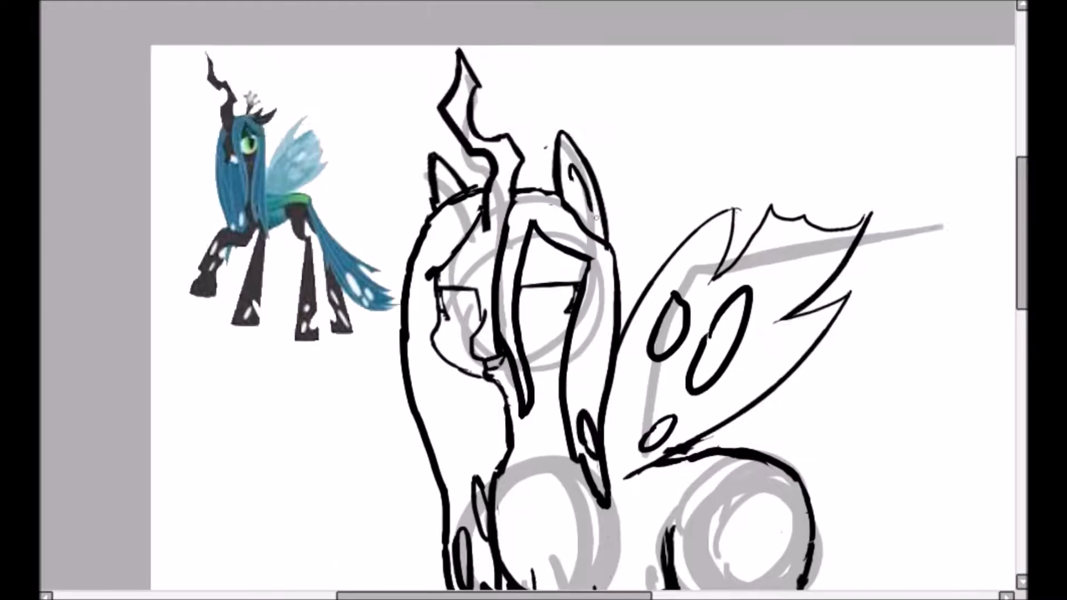
{"action": "scroll", "scroll_direction": "down", "scroll_amount": 3}
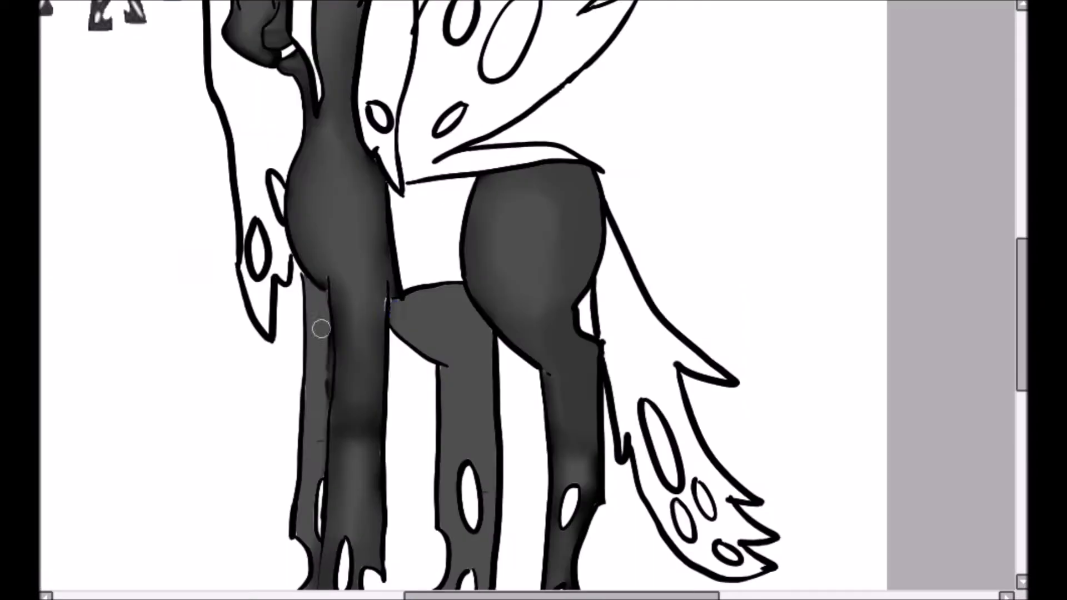
{"action": "scroll", "scroll_direction": "down", "scroll_amount": 3}
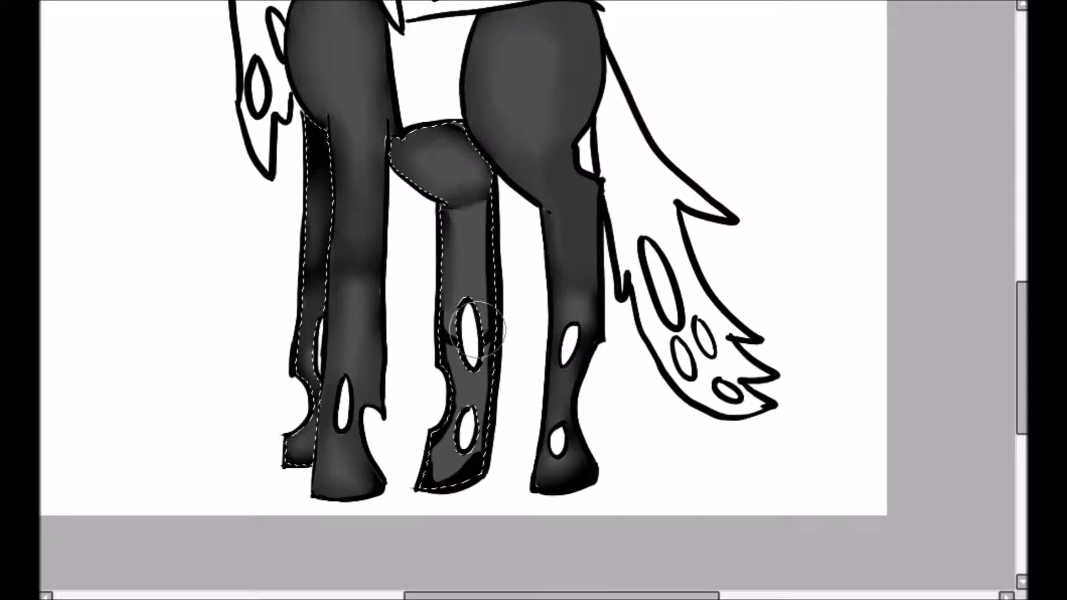